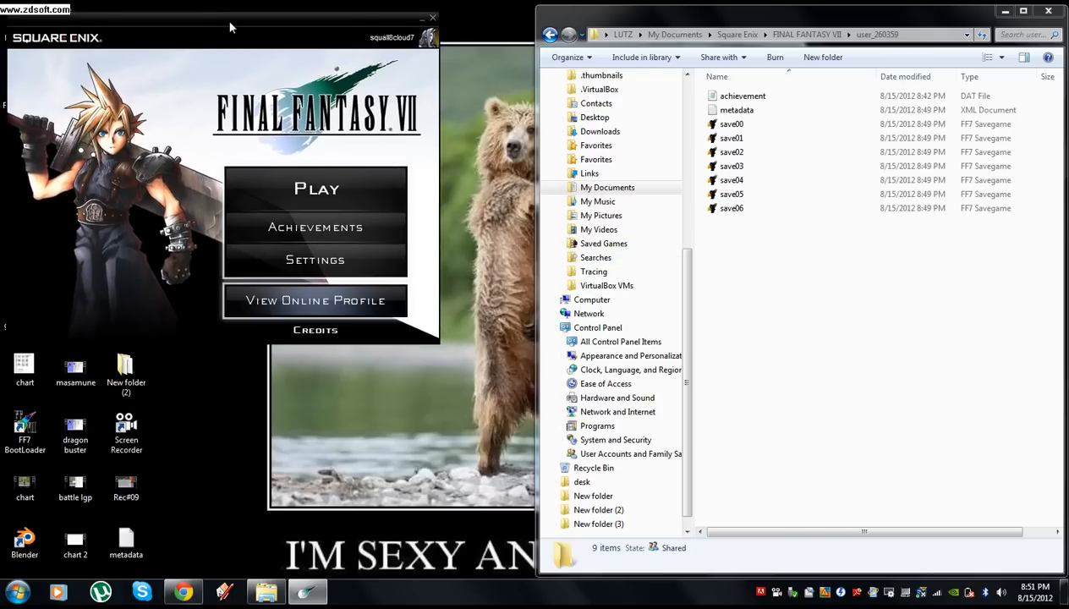
# - Start Final Fantasy VII from the launcher and reach the title screen
pyautogui.moveTo(230, 27); pyautogui.dragTo(224, 19)
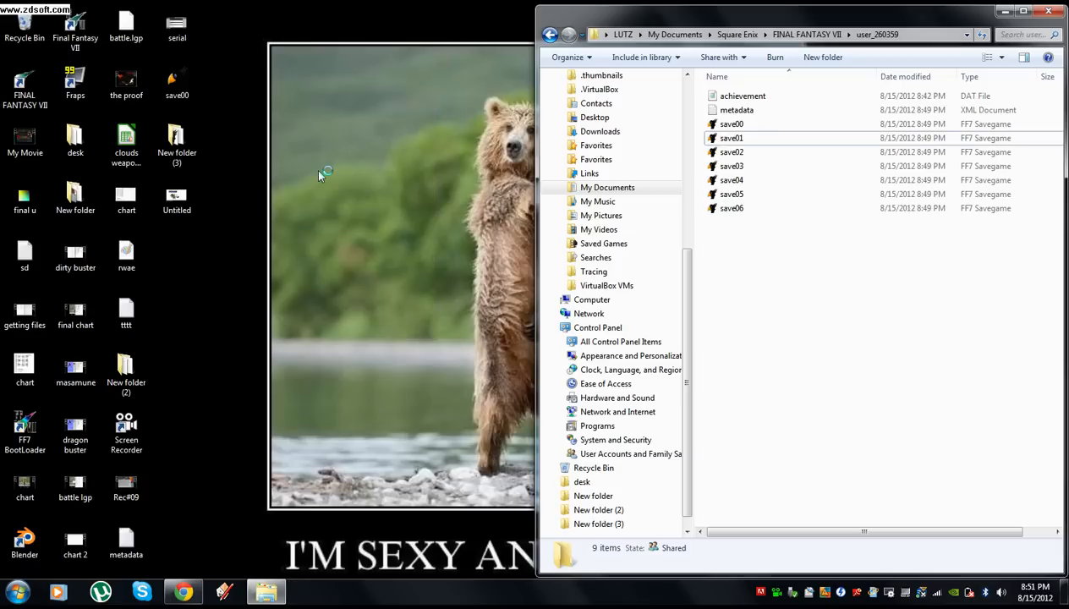
pyautogui.moveTo(330, 188)
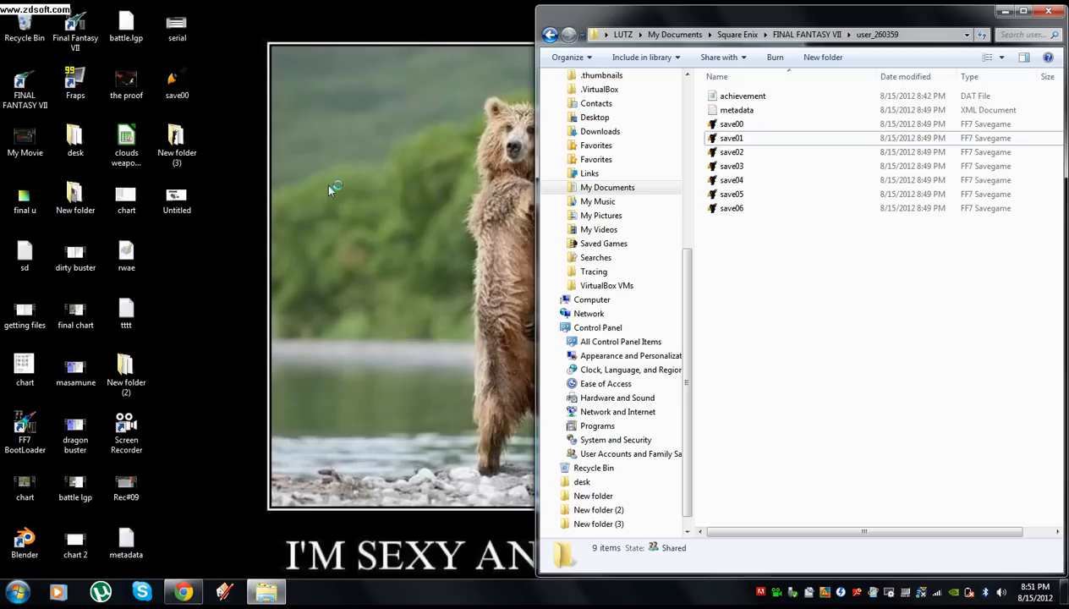
pyautogui.moveTo(779, 144)
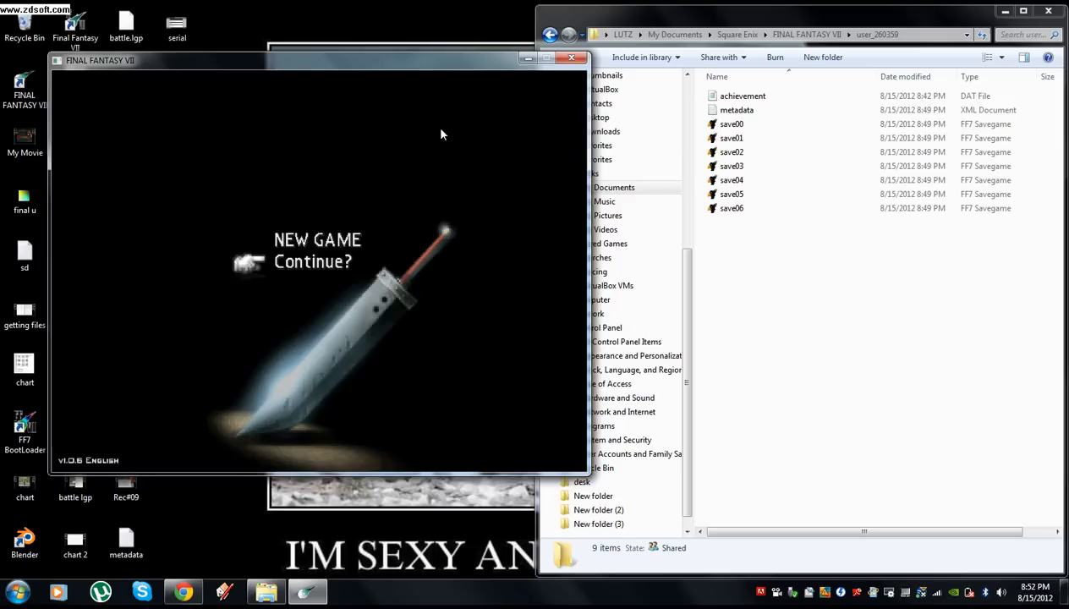
# - Choose Continue on the title screen to reach the load list of Save 1–10
pyautogui.click(310, 261)
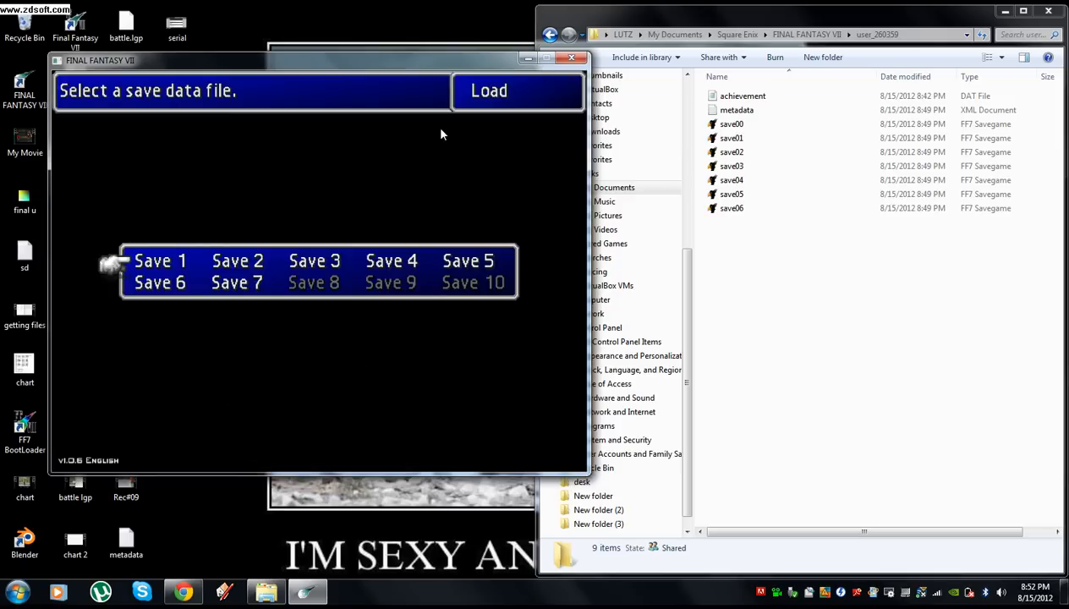
pyautogui.click(159, 261)
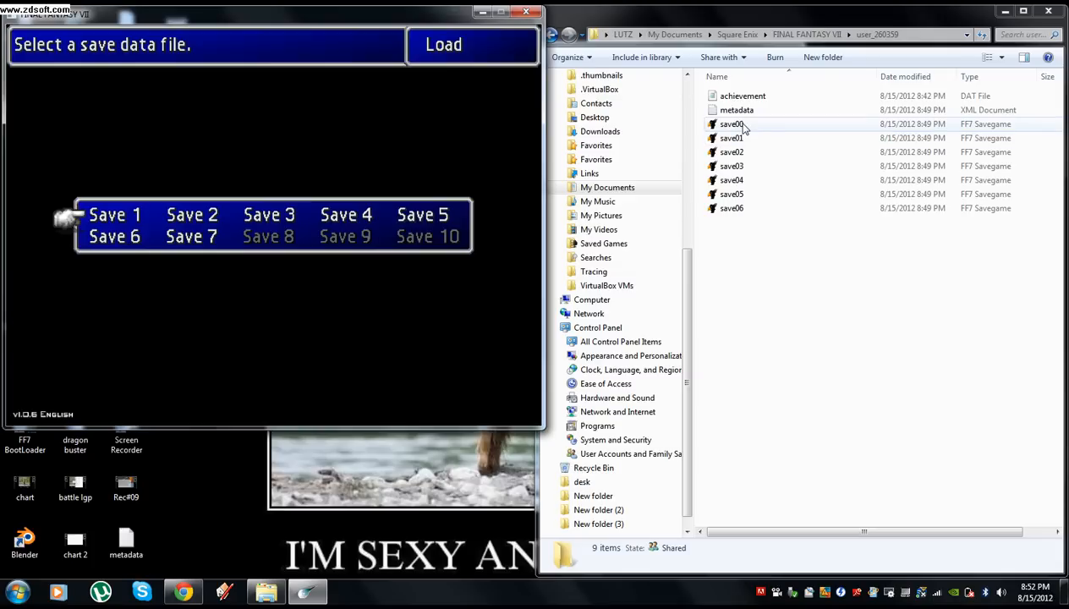
# - Select the save00 file in the save folder for editing in Black Chocobo
pyautogui.click(731, 123)
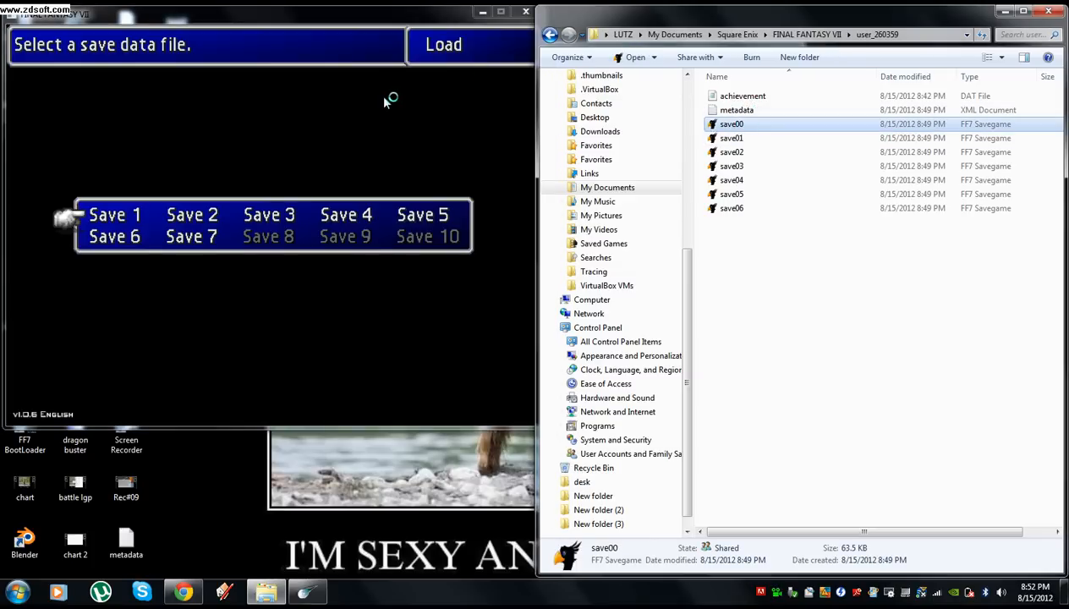
pyautogui.moveTo(370, 139)
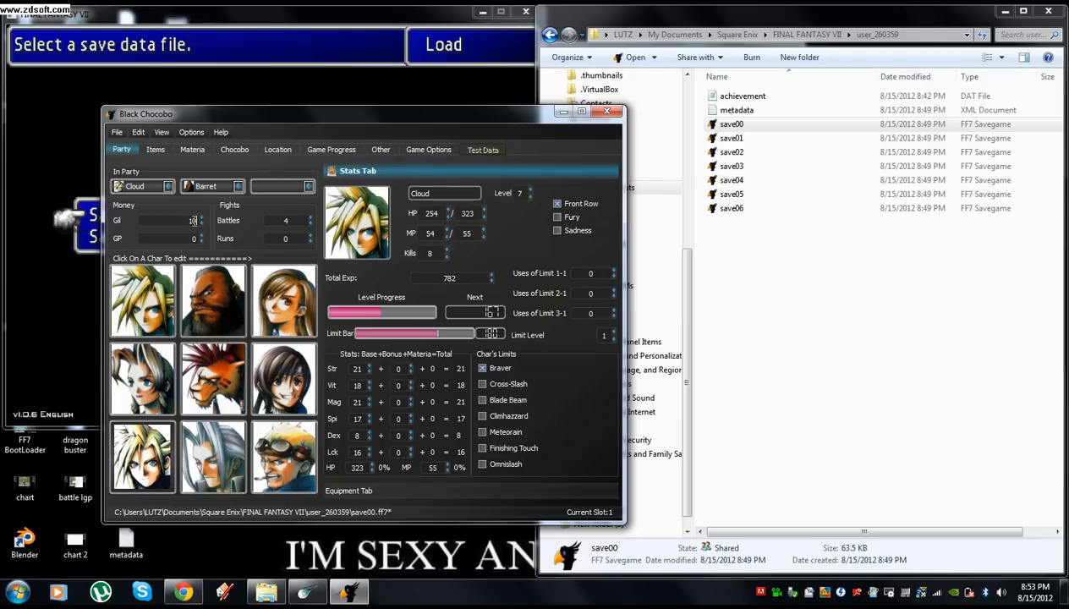
# - Give save00 10000 gil, 127 of every item, and Sephiroth in party slot 3
pyautogui.write('10000')
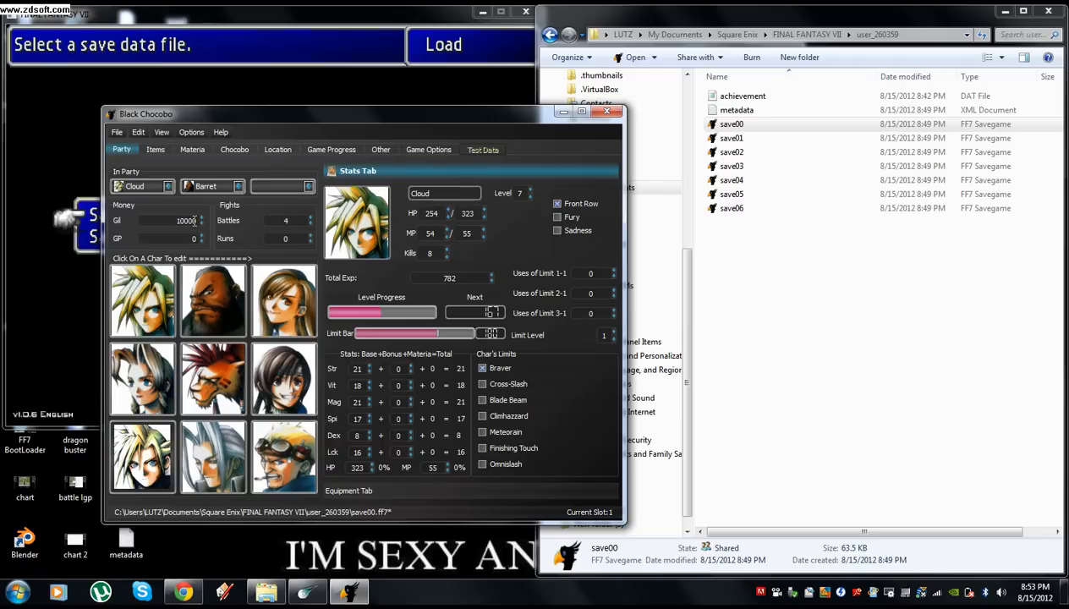
pyautogui.click(156, 149)
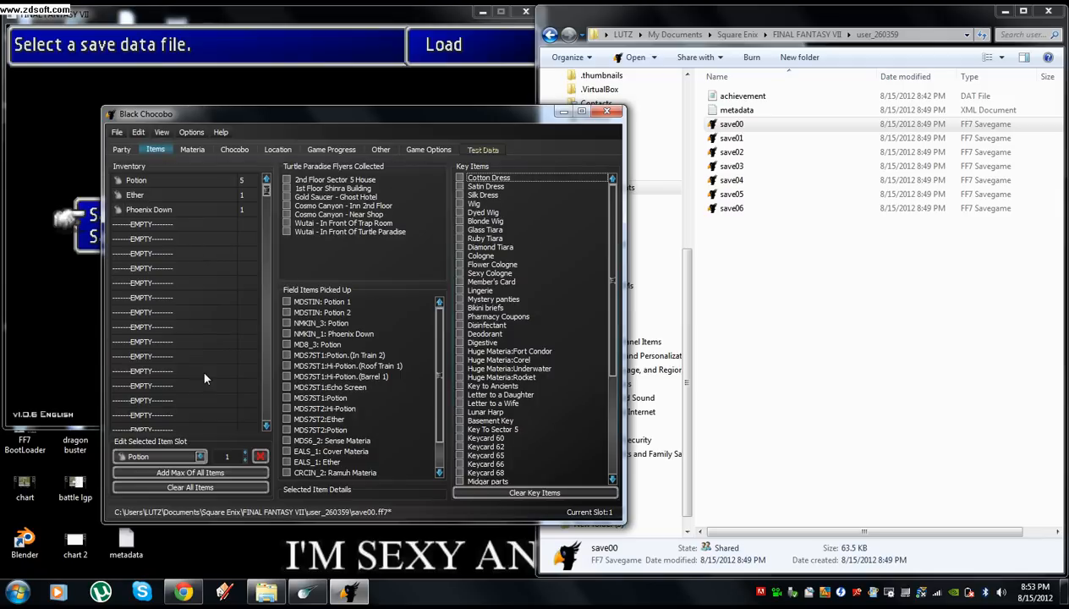
pyautogui.click(190, 472)
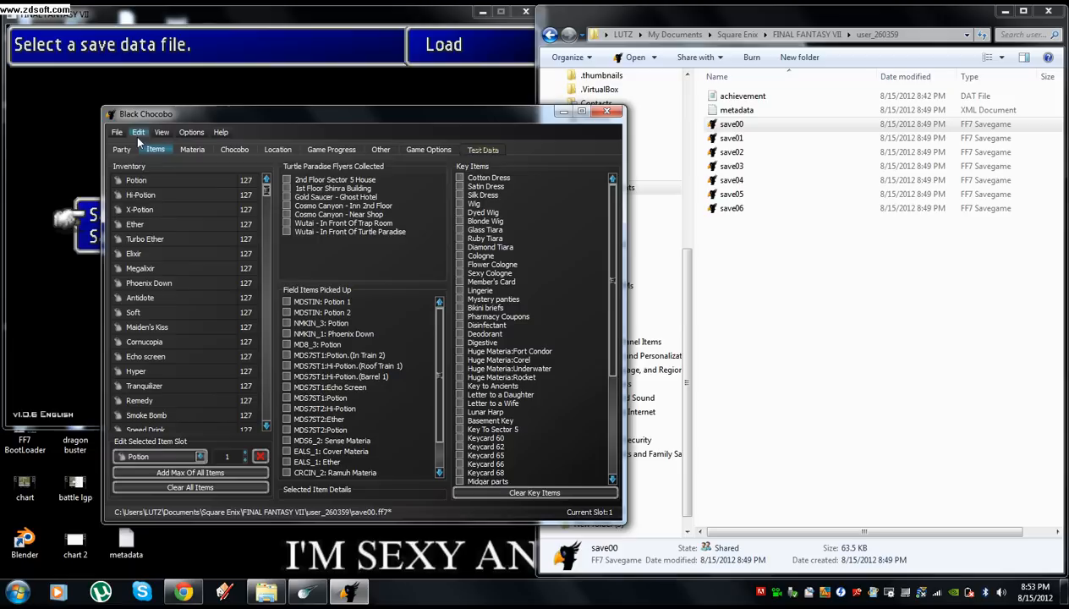
pyautogui.click(122, 149)
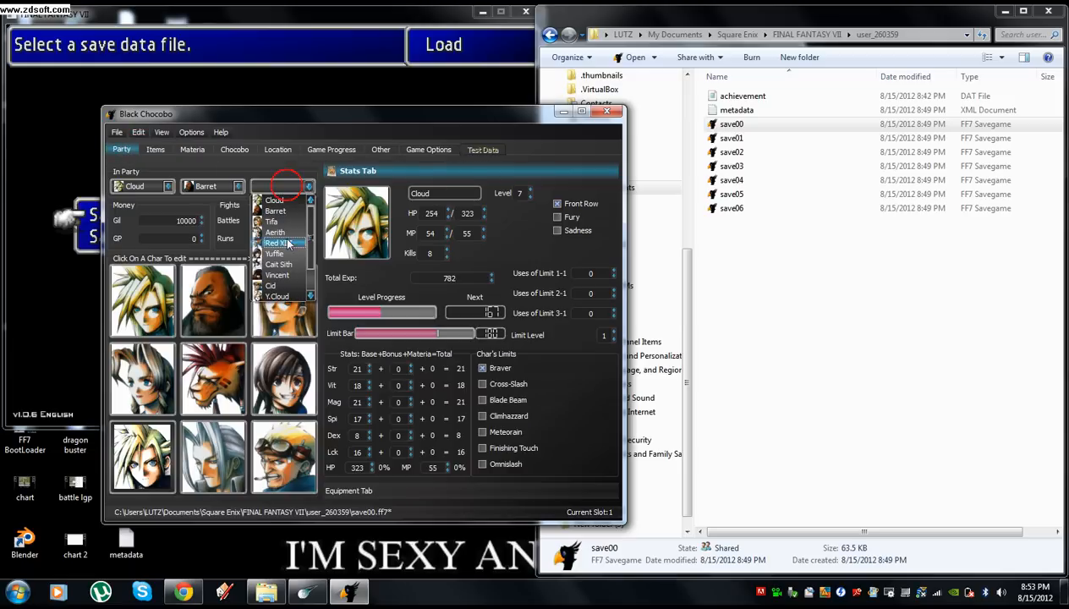
pyautogui.click(272, 244)
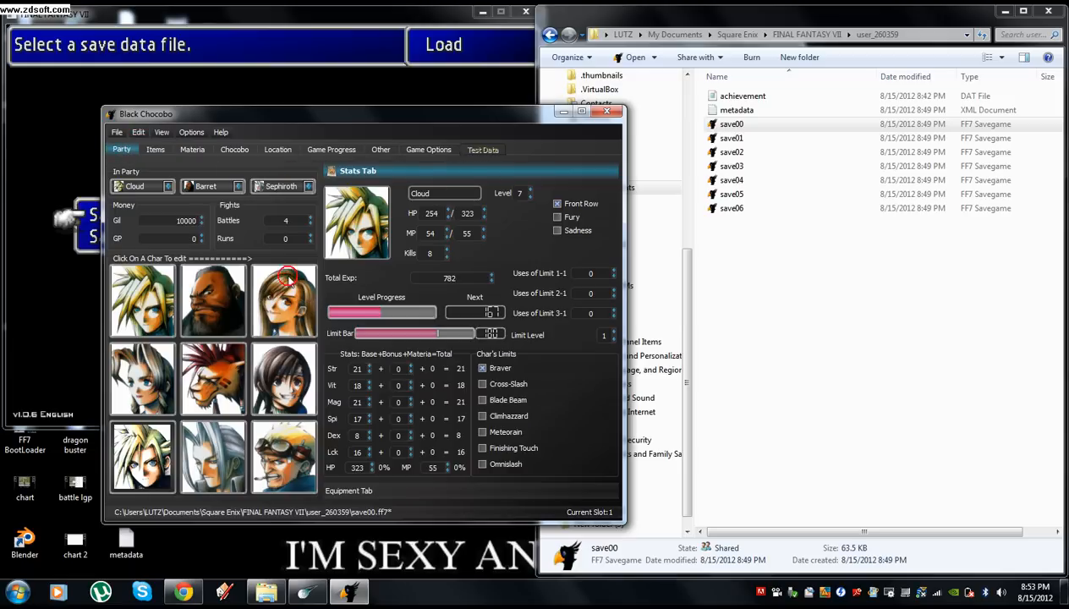
# - Save the edited save00 file from Black Chocobo's File menu
pyautogui.click(117, 132)
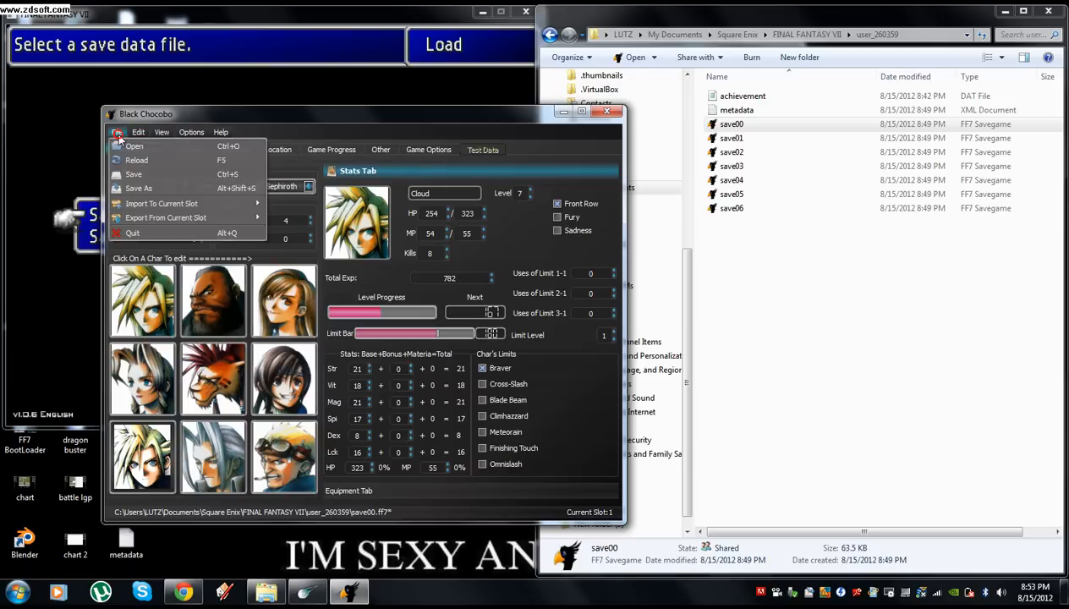
pyautogui.click(117, 132)
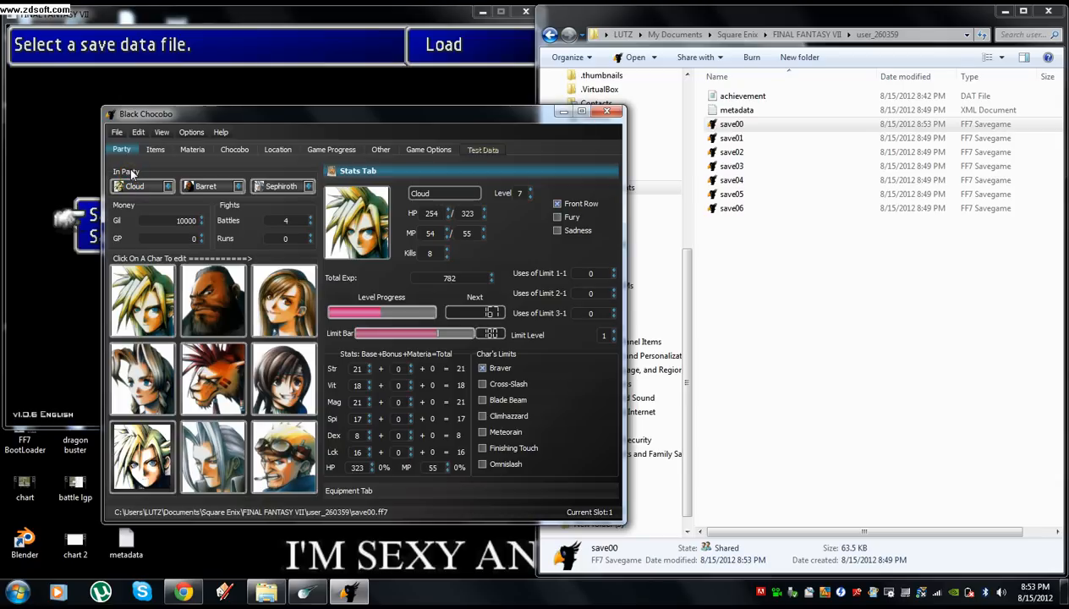
pyautogui.moveTo(372, 152)
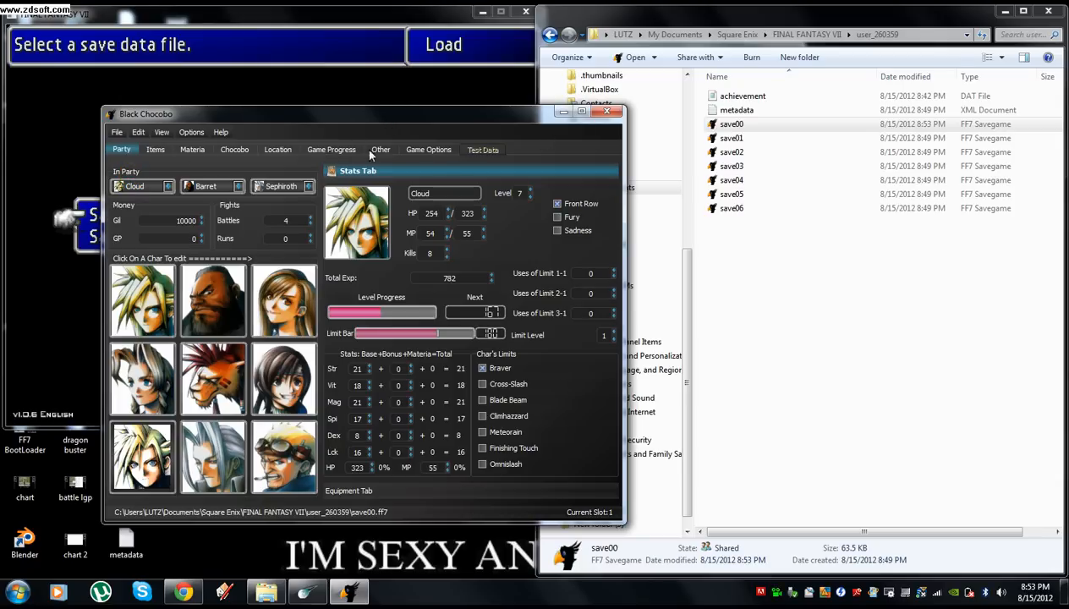
pyautogui.moveTo(146, 114); pyautogui.dragTo(105, 100)
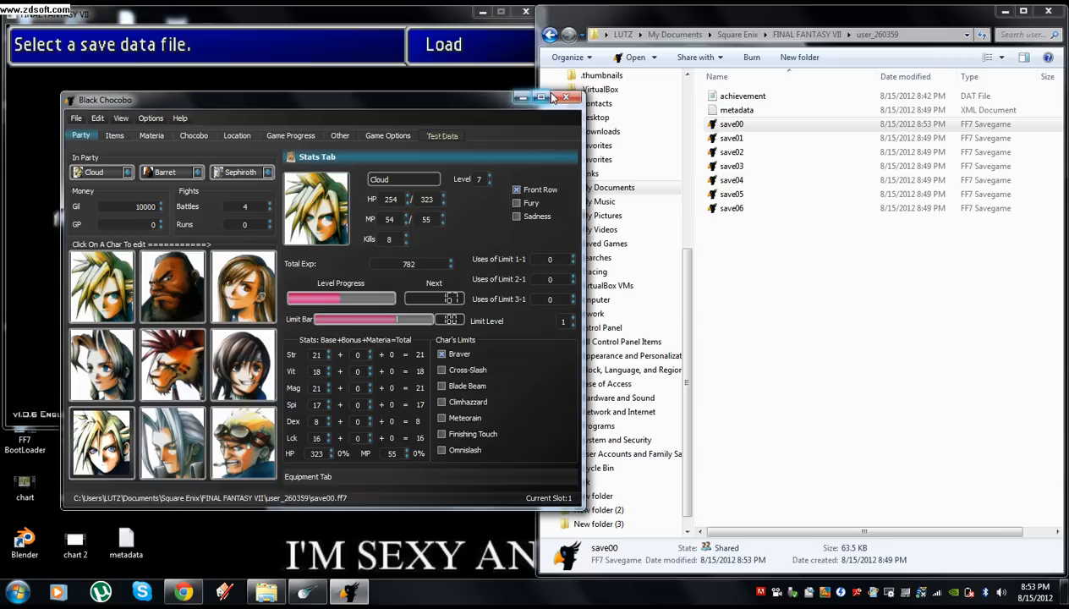
pyautogui.click(572, 97)
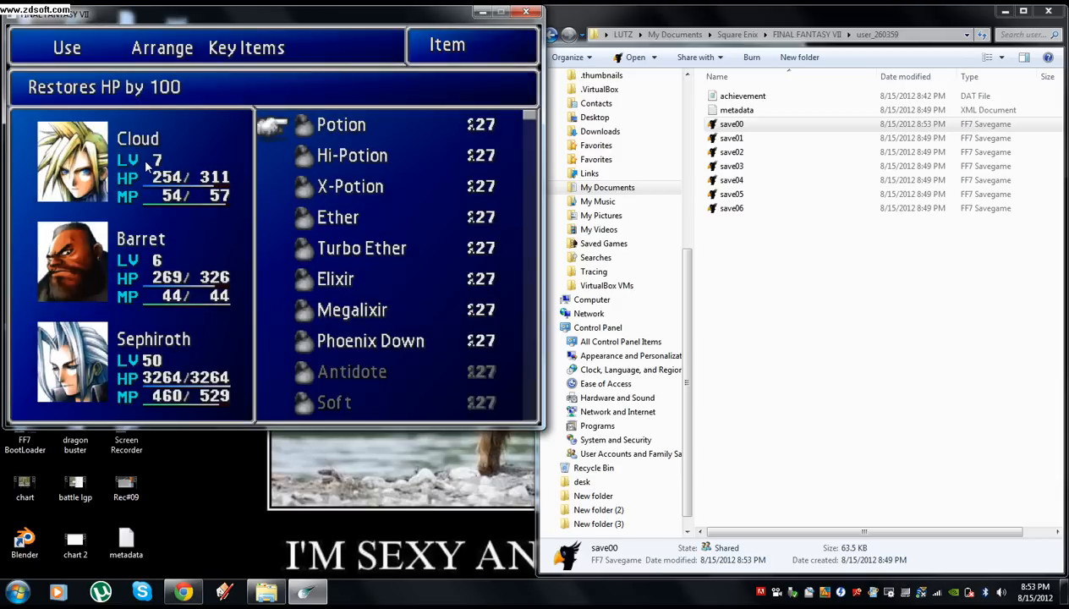
# - Bring up the in-game Save screen listing the save slots for a new save08
pyautogui.scroll(-3)
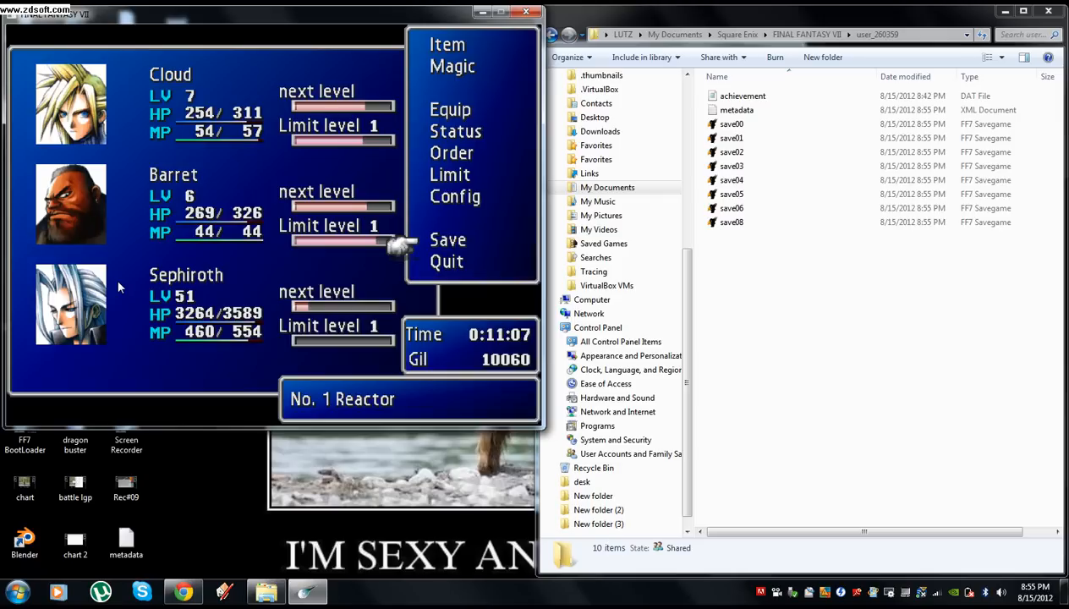
pyautogui.click(447, 240)
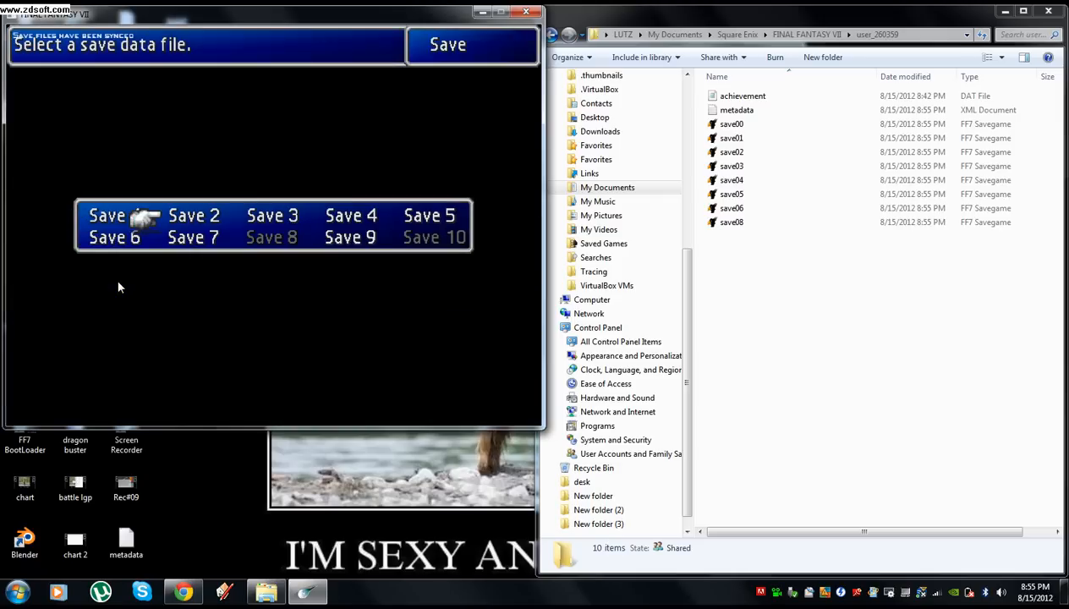